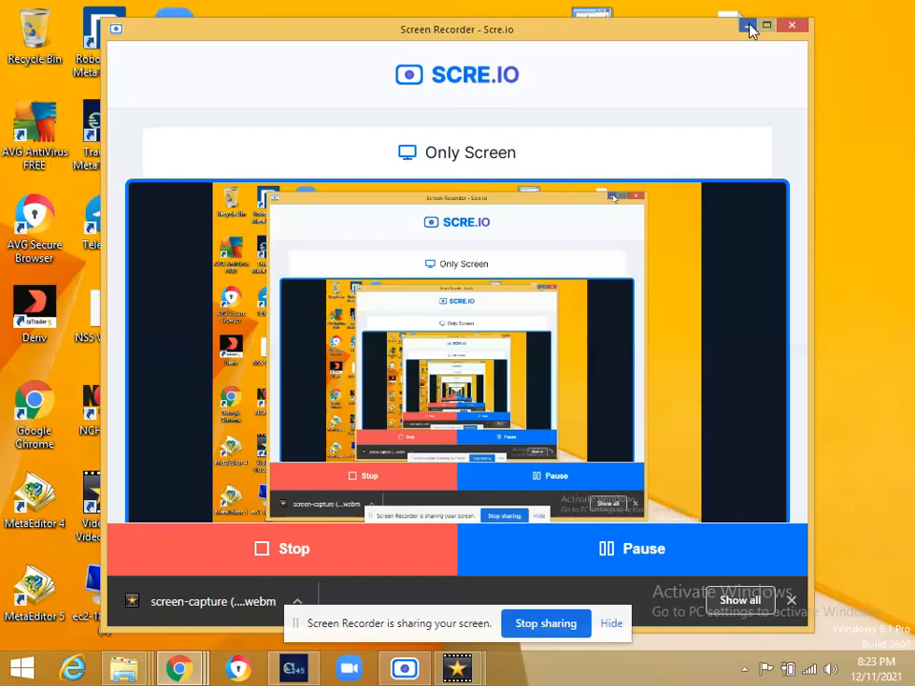
- Minimize the Scre.io recorder and hide the screen-sharing notice to clear the desktop
left_click(745, 24)
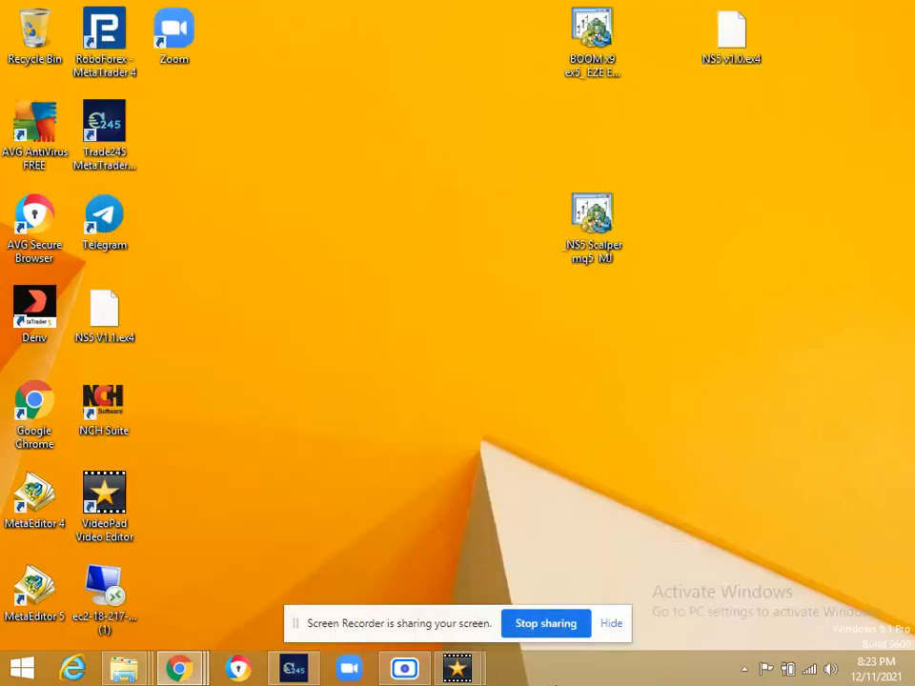
left_click(609, 622)
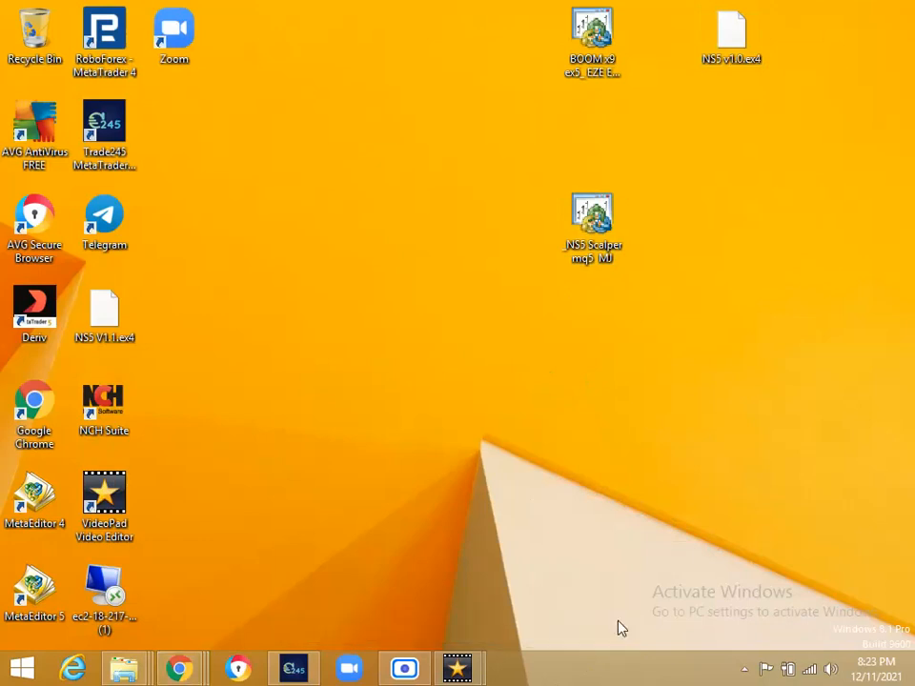
mouse_move(236, 663)
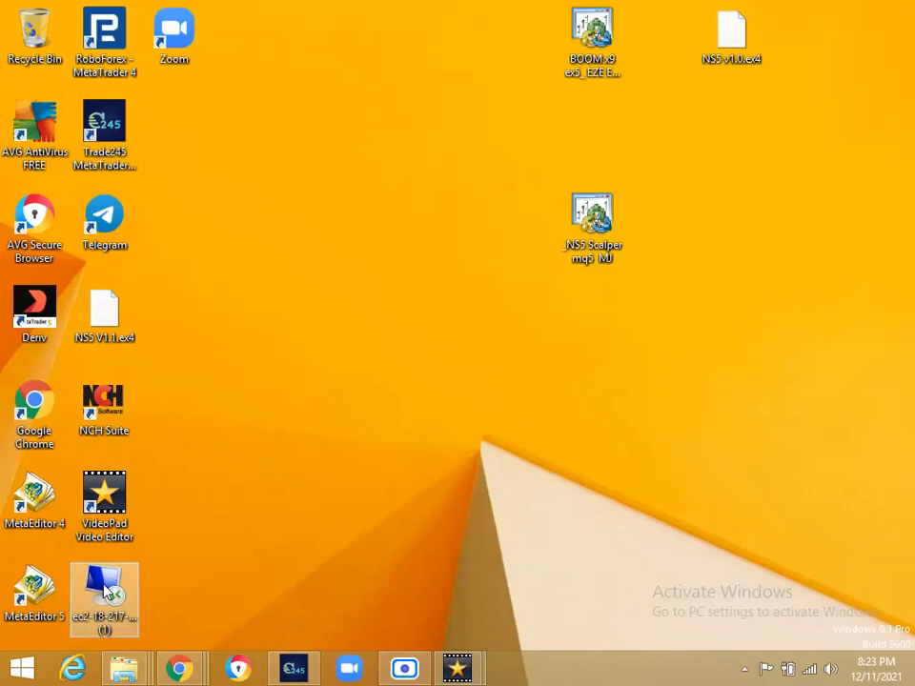
- Launch the ec2 RDP shortcut to bring up the Administrator credentials prompt
double_click(104, 590)
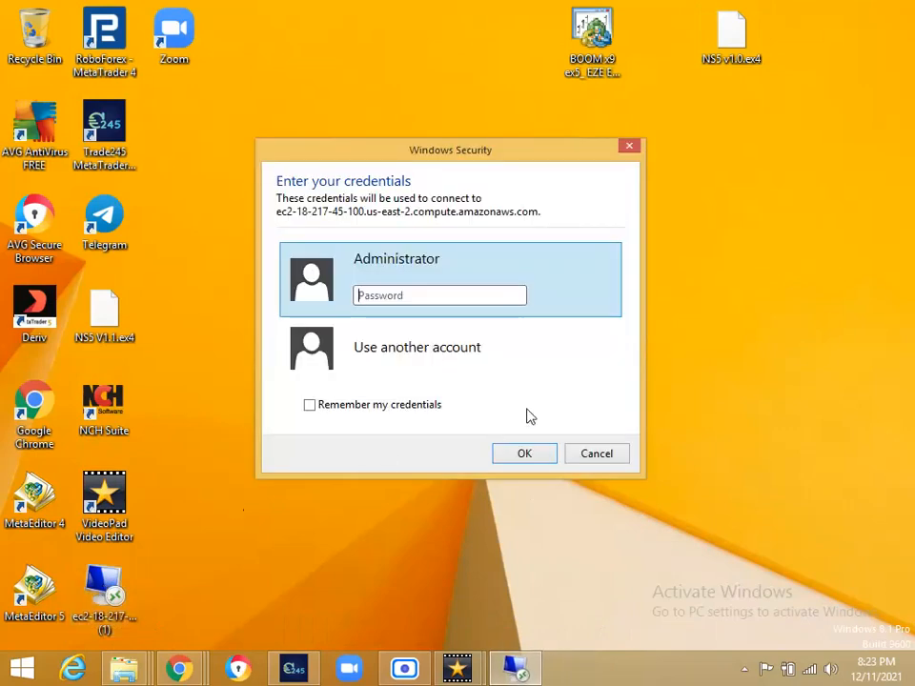
mouse_move(627, 112)
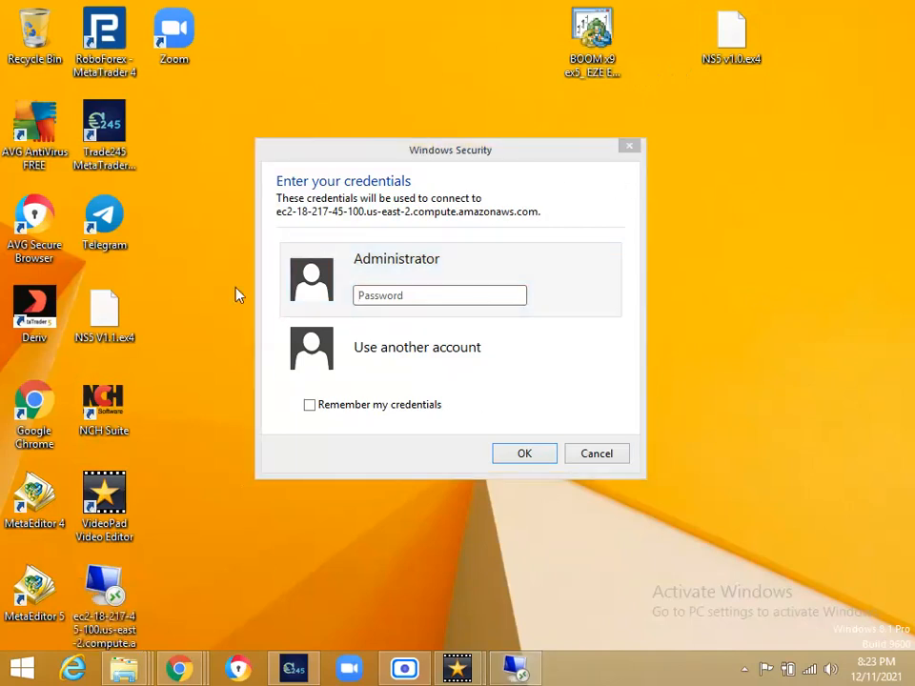
mouse_move(248, 420)
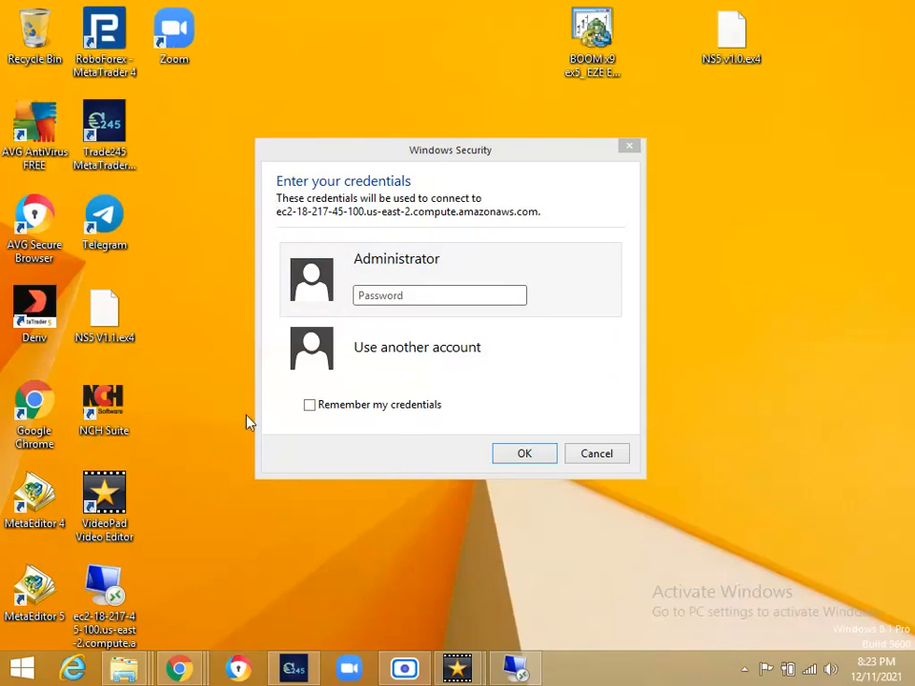
mouse_move(452, 522)
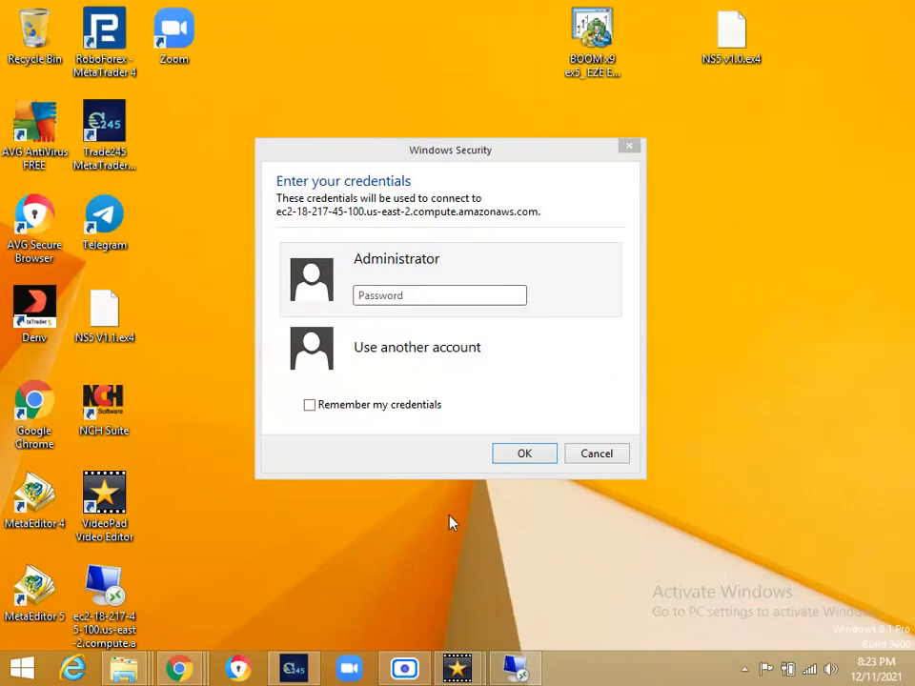
mouse_move(450, 215)
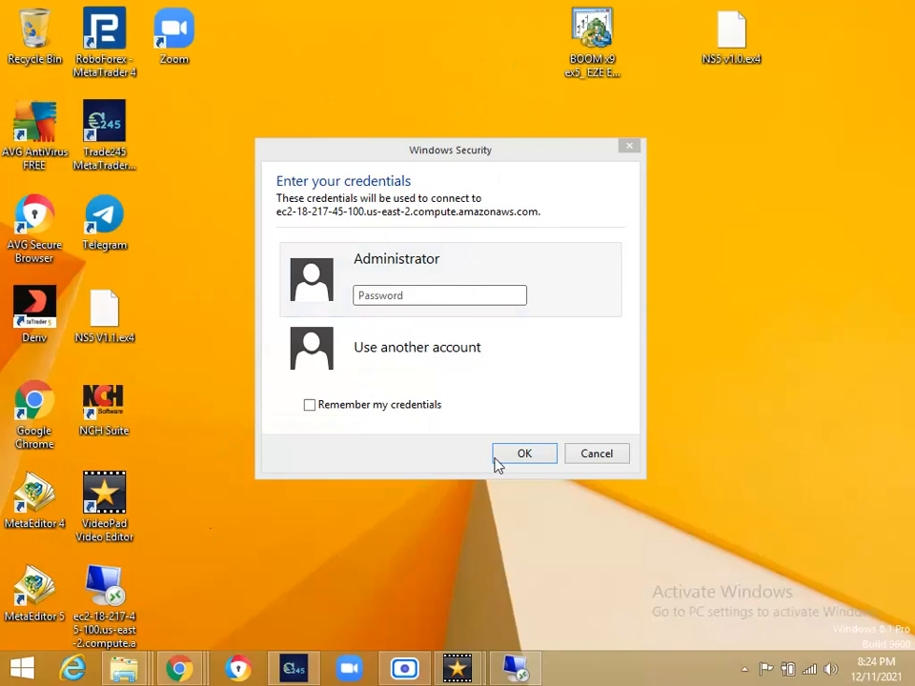
mouse_move(195, 248)
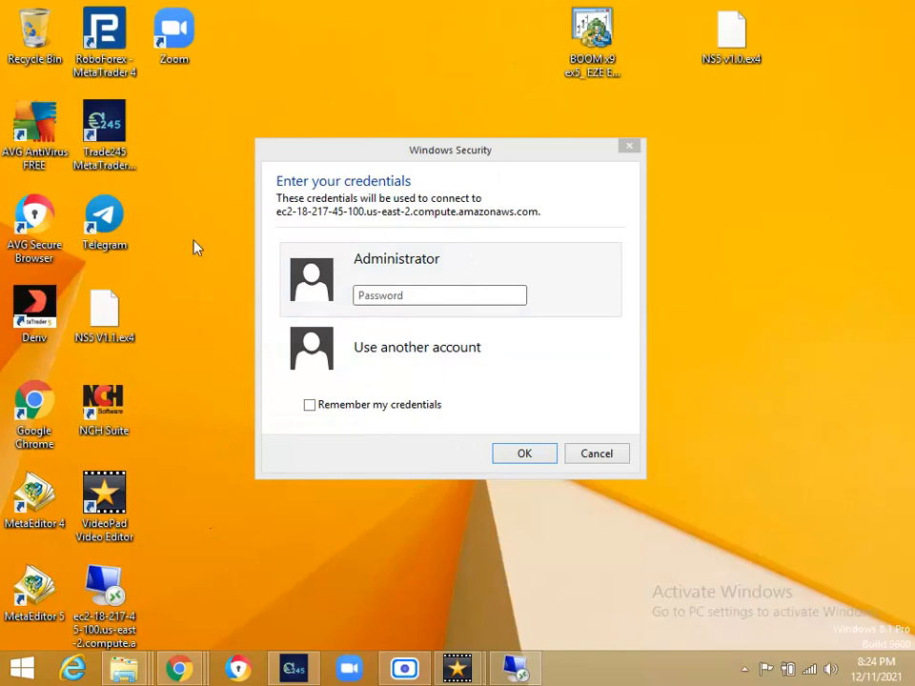
mouse_move(372, 190)
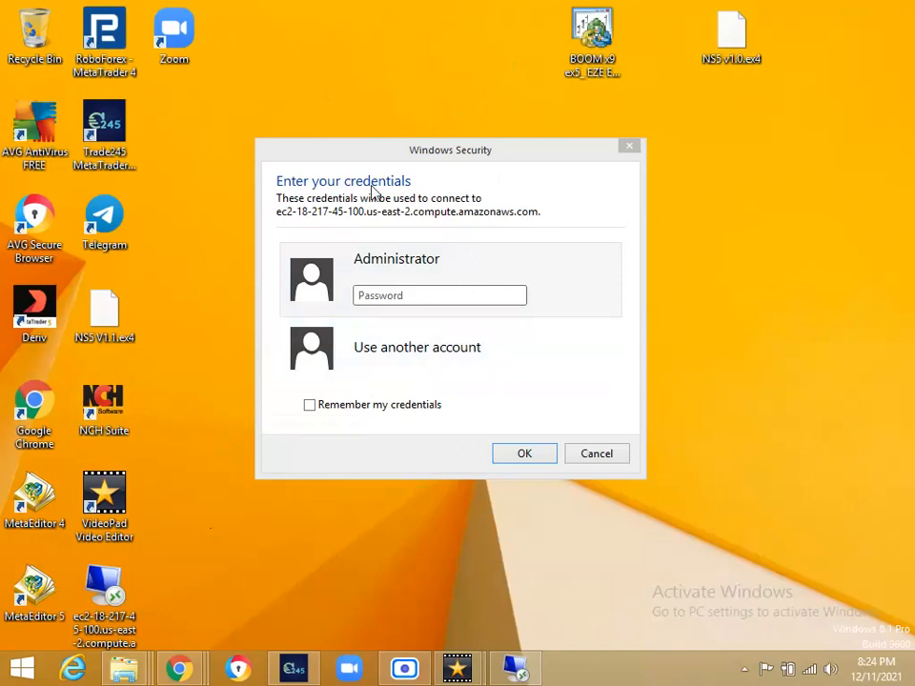
mouse_move(304, 611)
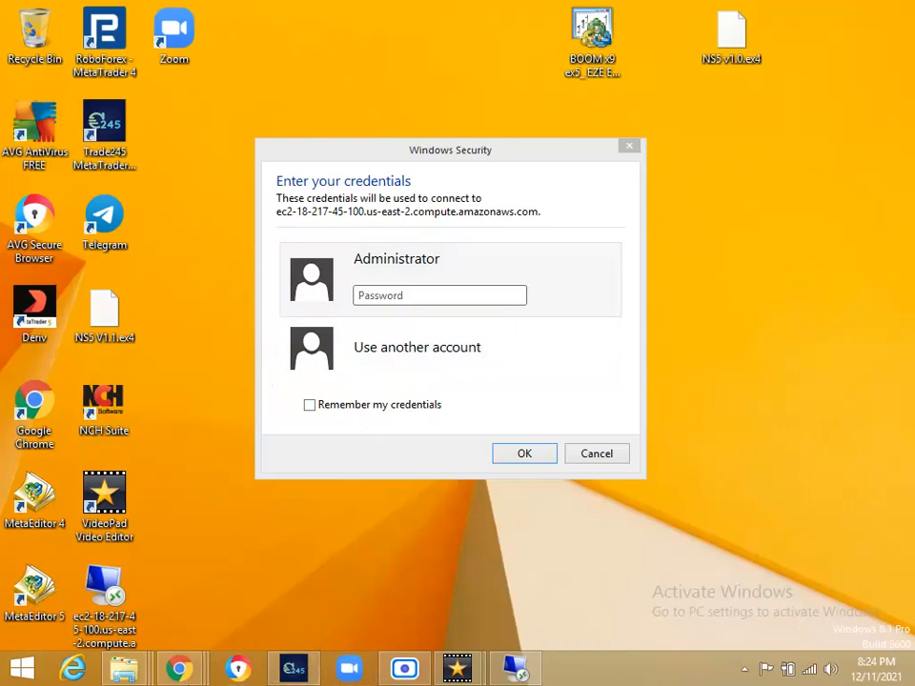
mouse_move(122, 668)
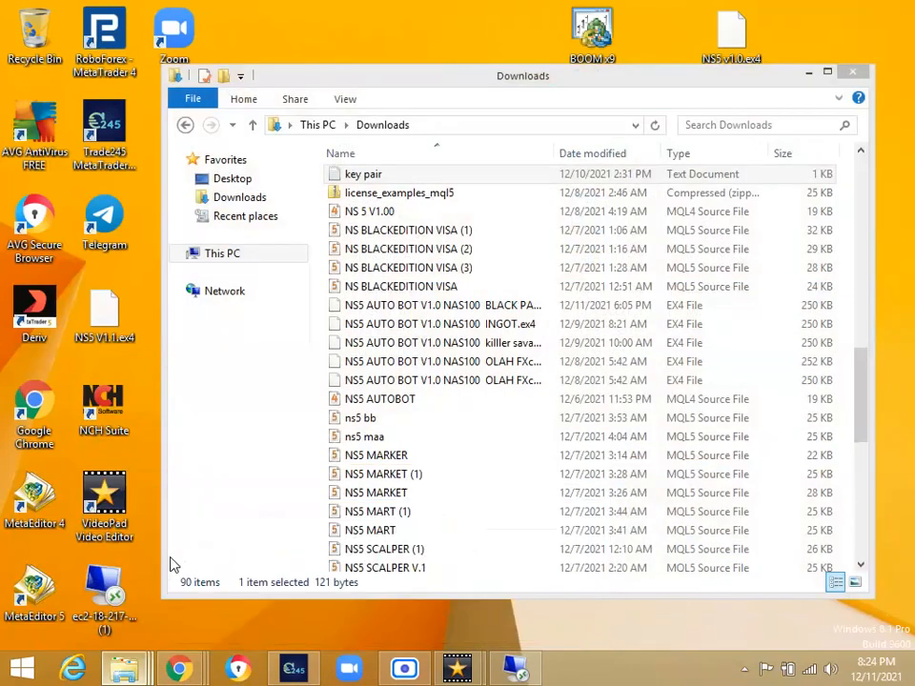
mouse_move(364, 173)
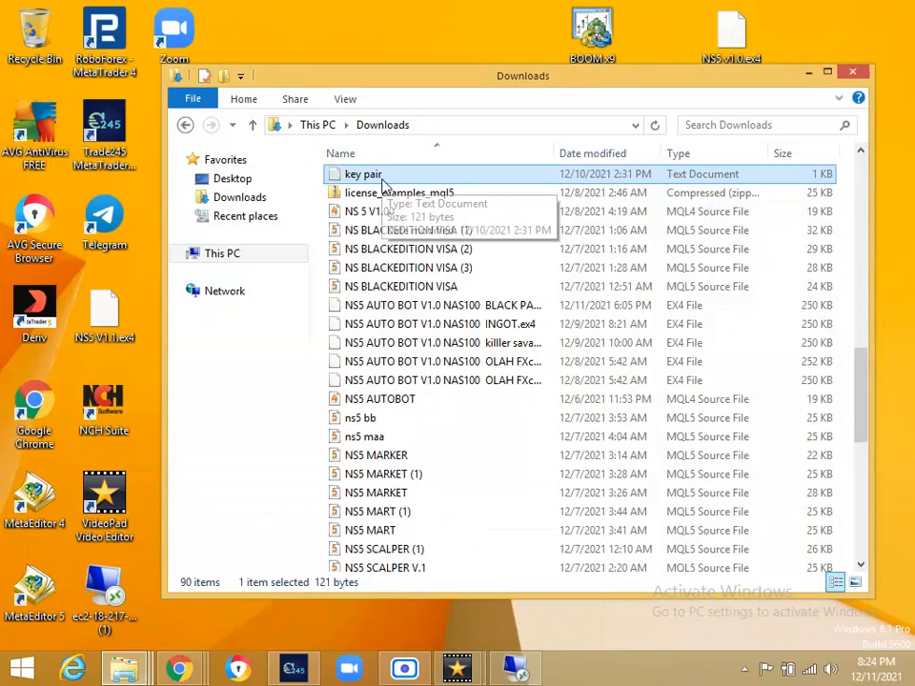
- Copy the server password from the 'key pair' note and minimize Notepad
double_click(357, 174)
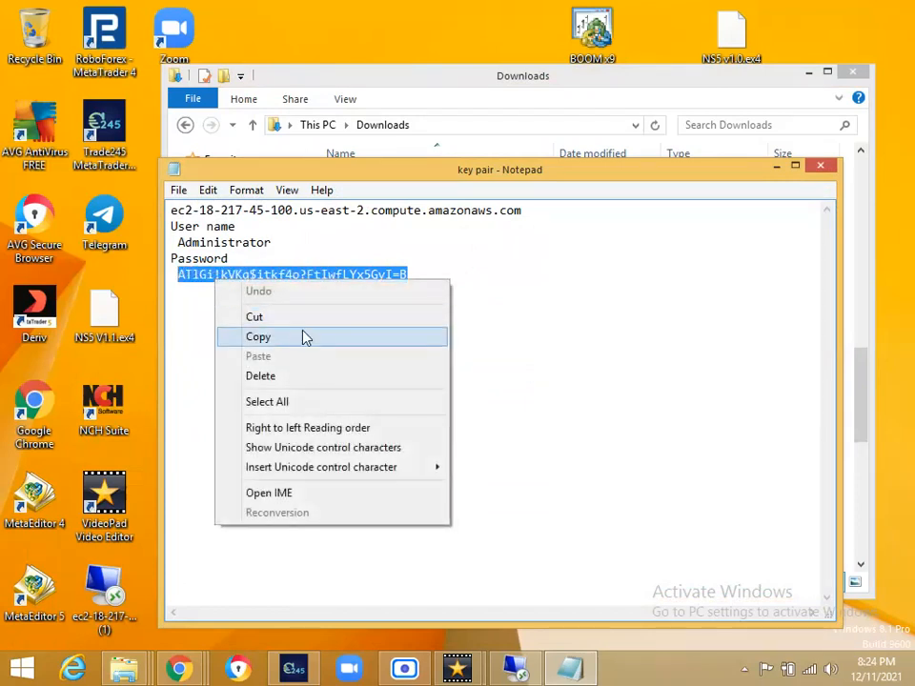
left_click(258, 337)
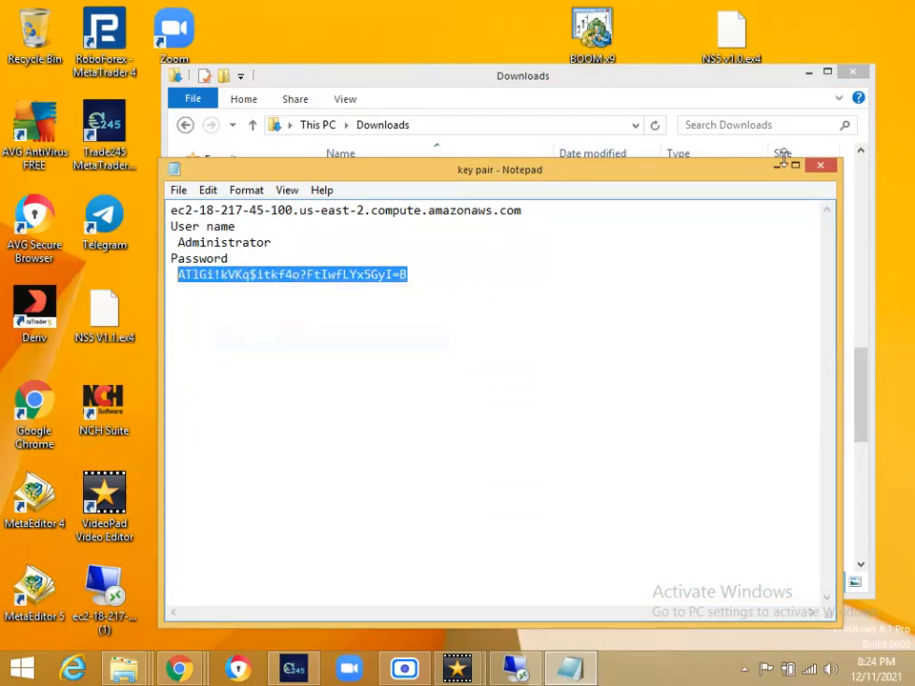
left_click(818, 169)
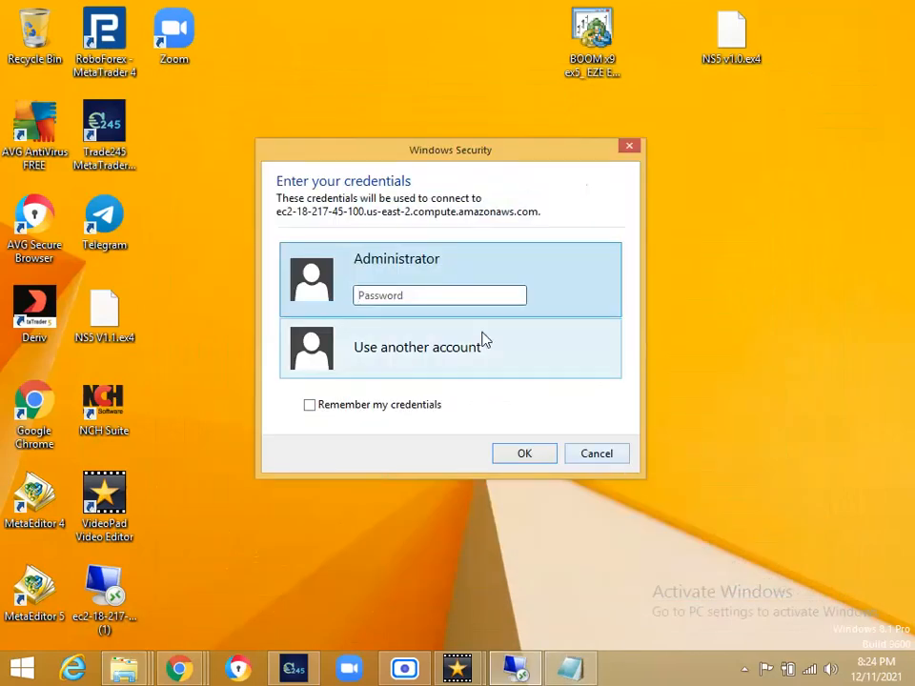
- Paste the copied password into the login prompt to sign in to the EC2 server
right_click(439, 295)
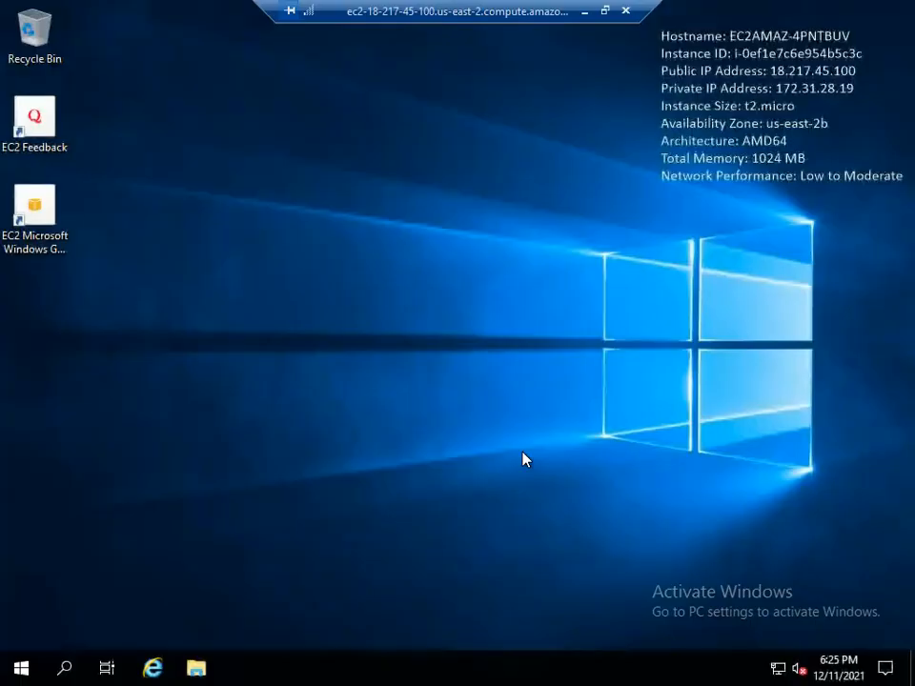
mouse_move(511, 111)
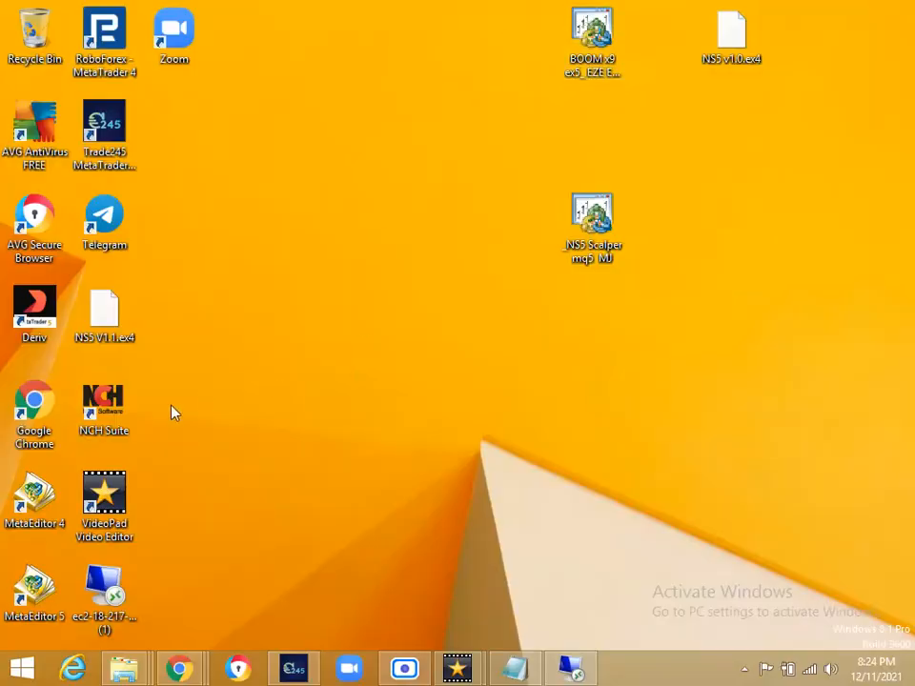
- Locate the Deriv installation folder in Program Files via the shortcut's file location
left_click(104, 310)
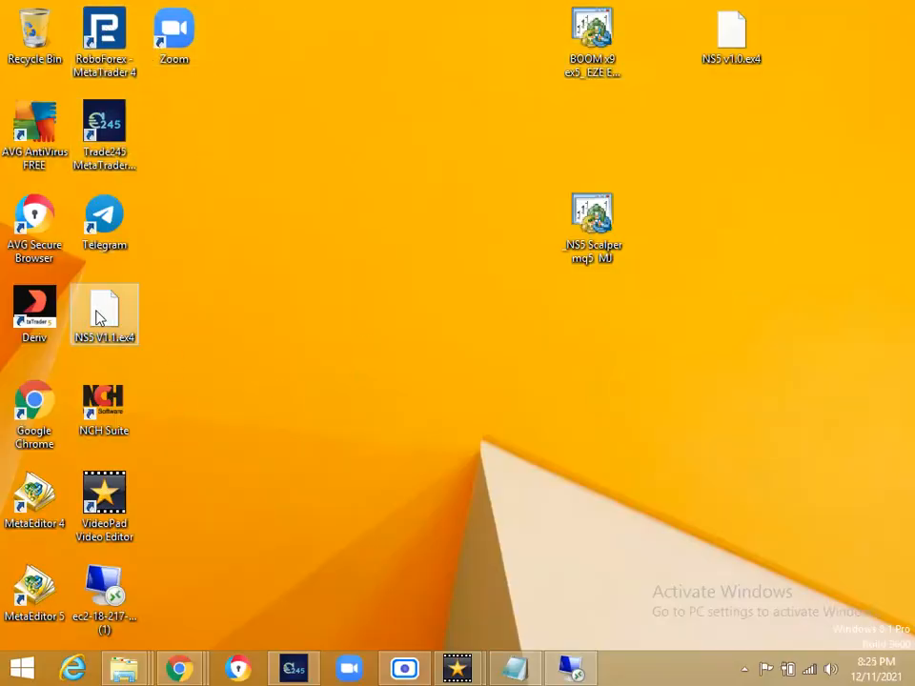
left_click(35, 310)
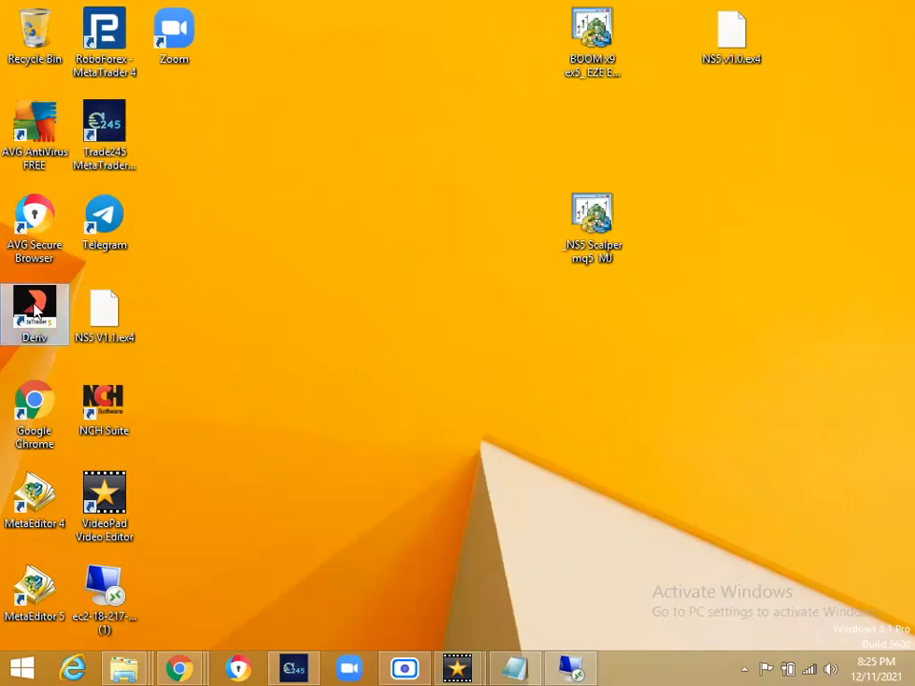
right_click(34, 310)
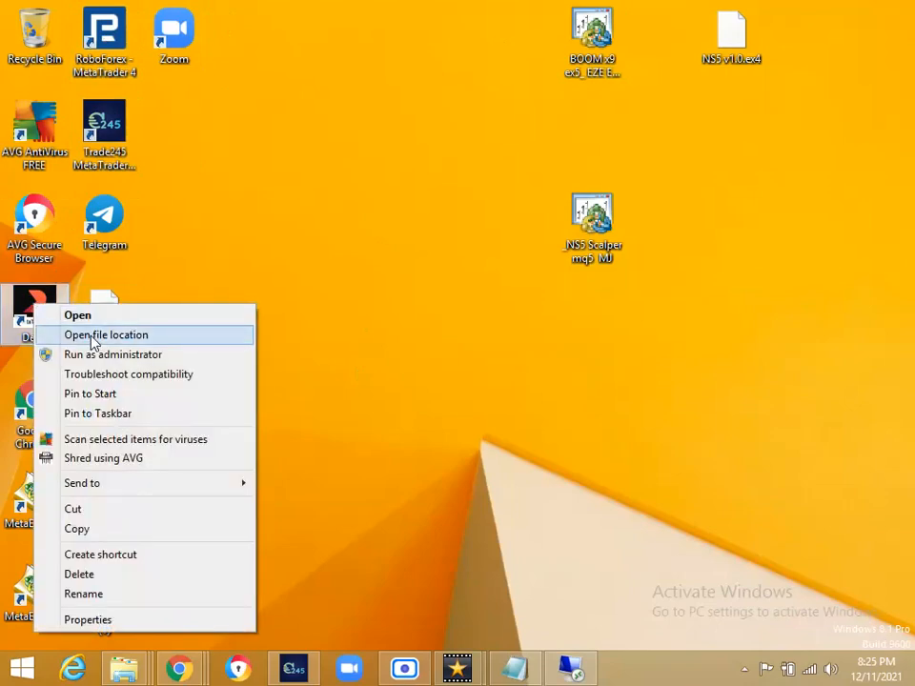
left_click(106, 335)
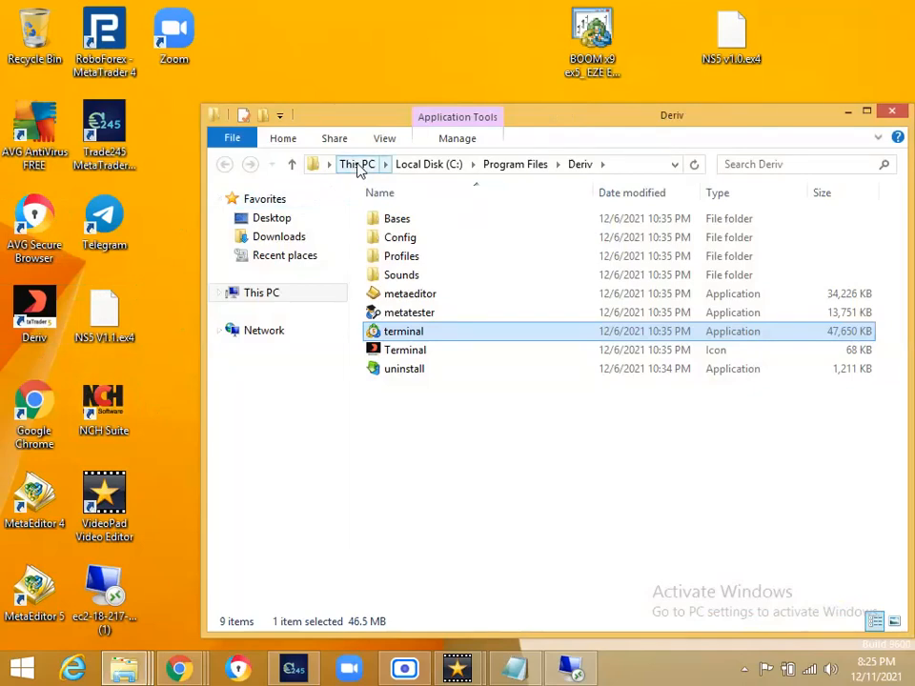
left_click(356, 164)
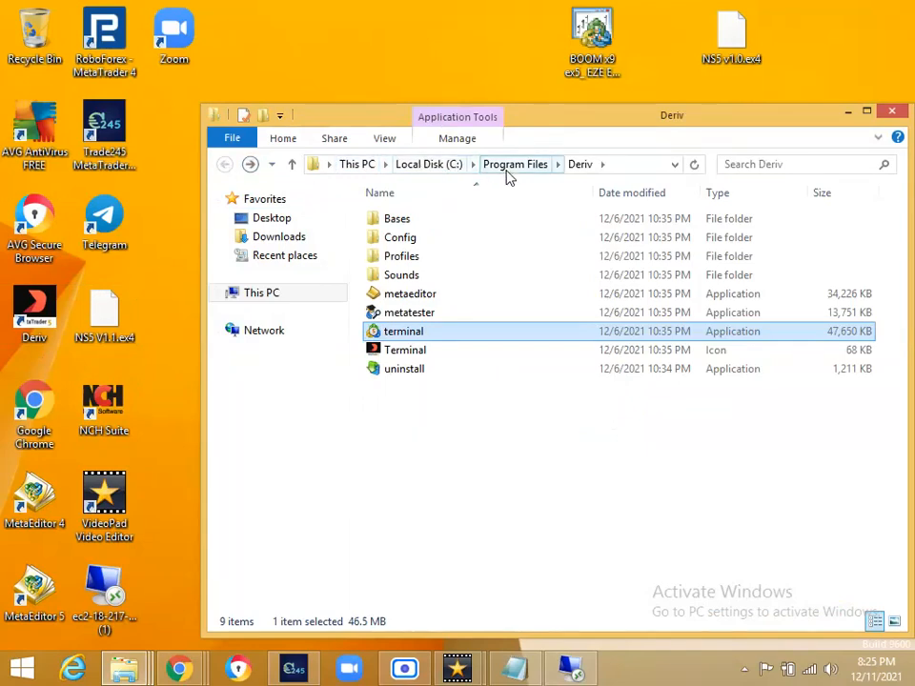
left_click(515, 164)
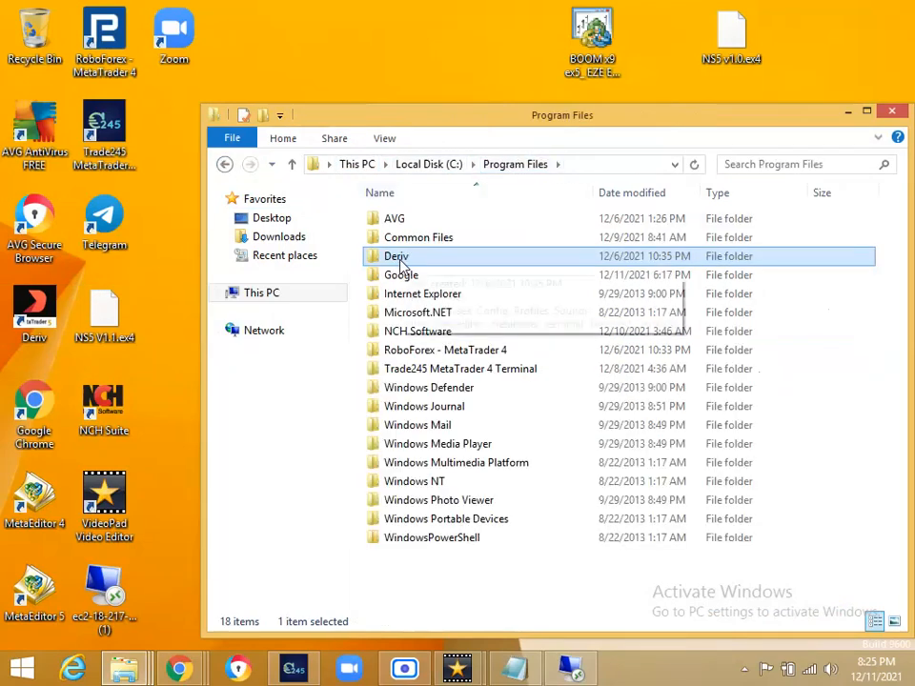
right_click(395, 255)
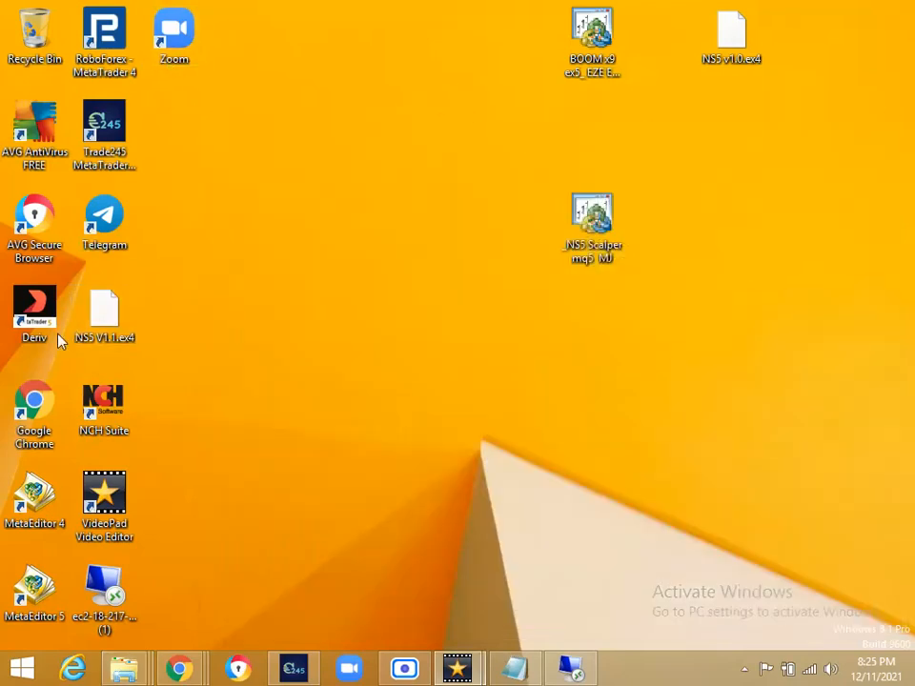
- Reopen the Deriv shortcut's location and copy the Deriv folder from Program Files
right_click(34, 310)
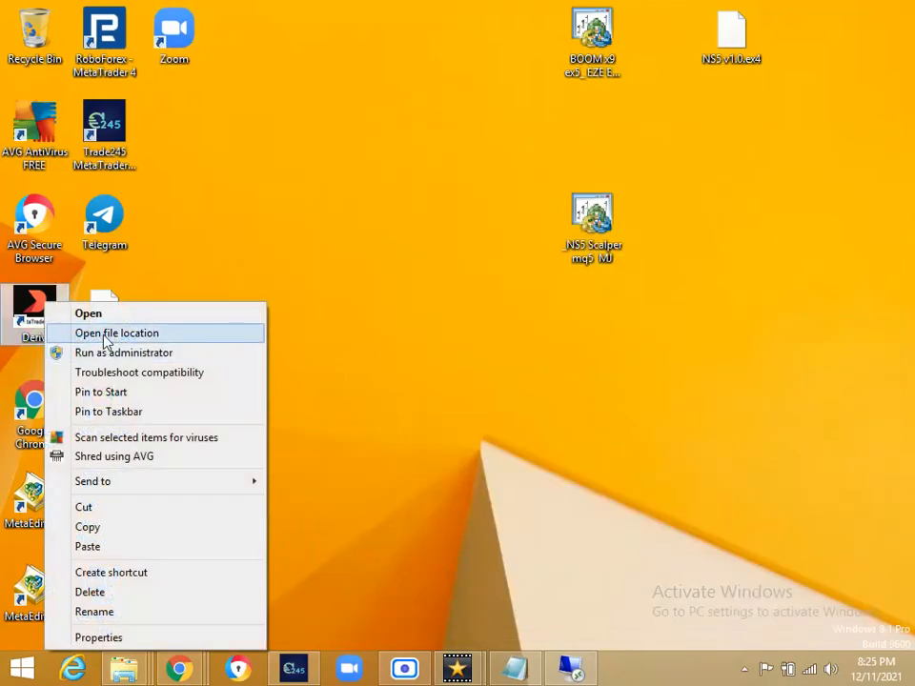
left_click(116, 333)
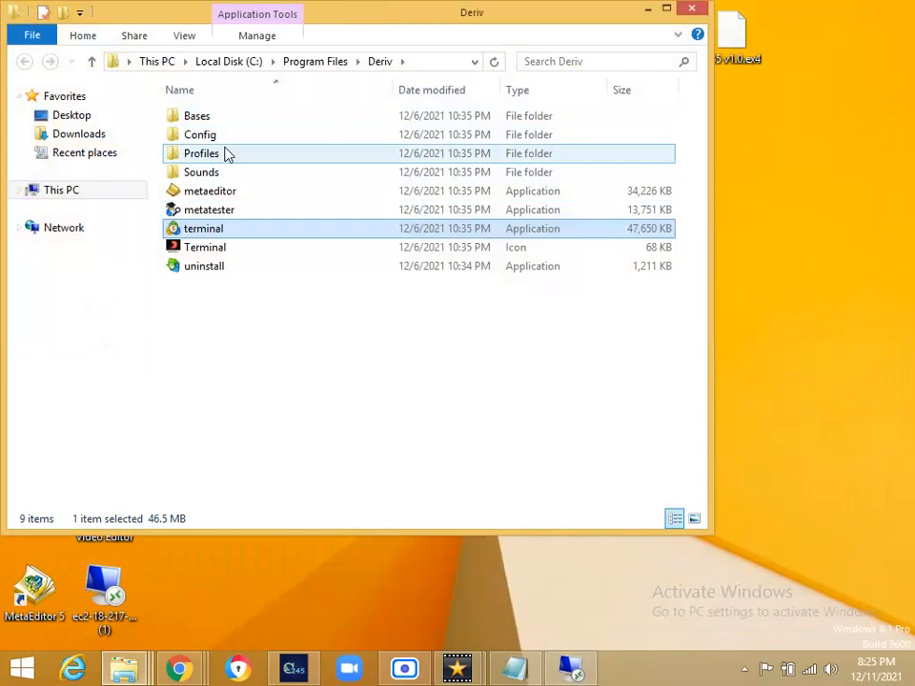
left_click(314, 61)
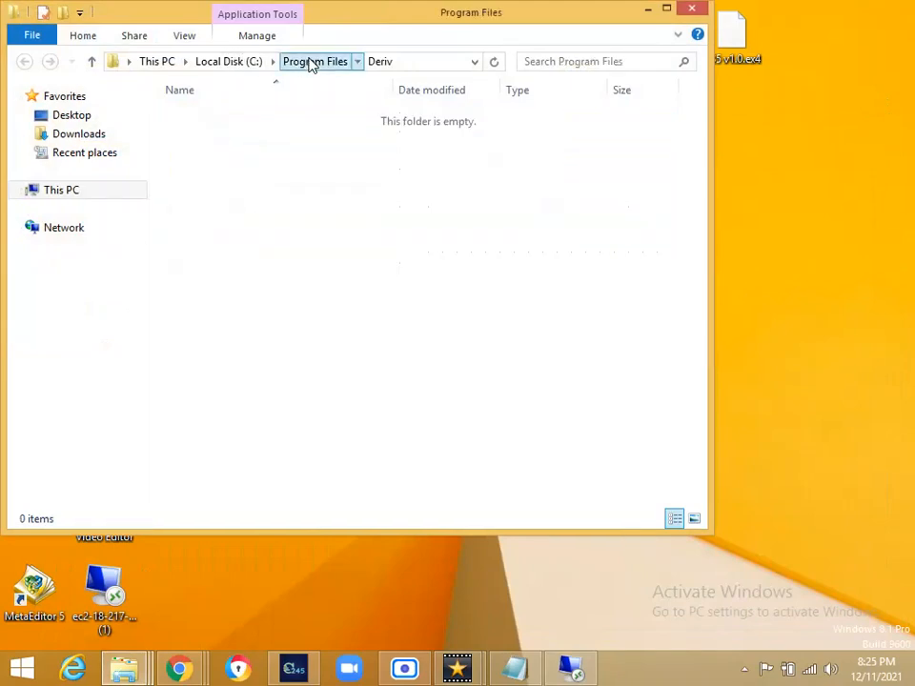
right_click(195, 152)
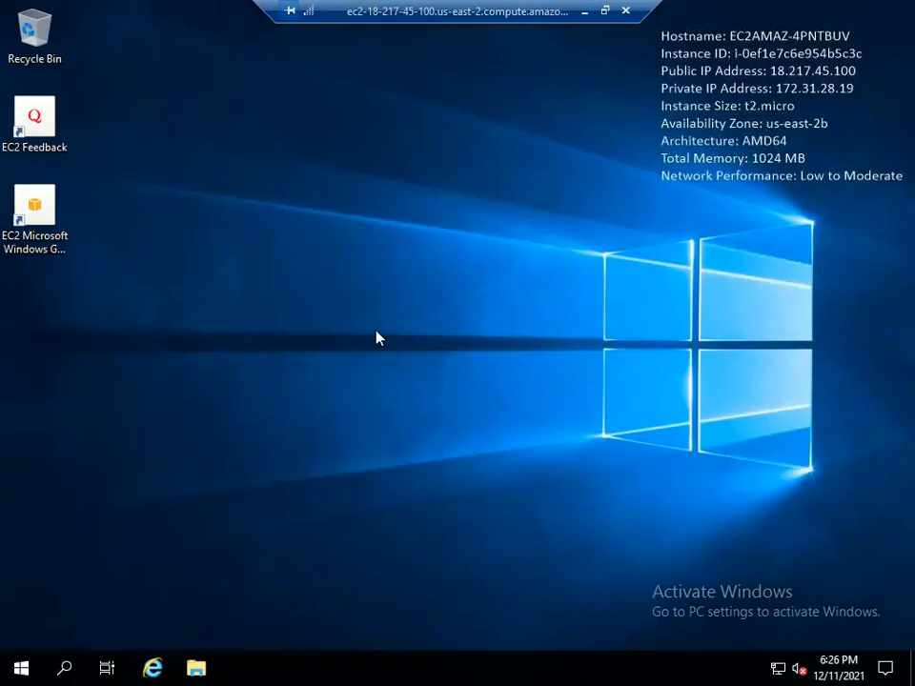
- Paste the Deriv folder onto the remote server's Desktop, starting the copy
right_click(376, 338)
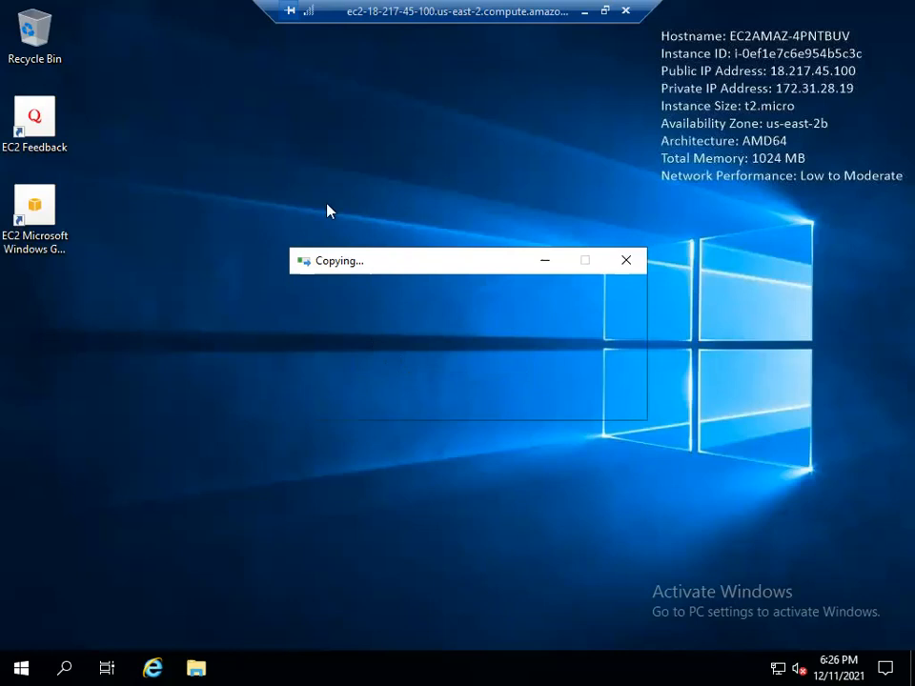
mouse_move(341, 425)
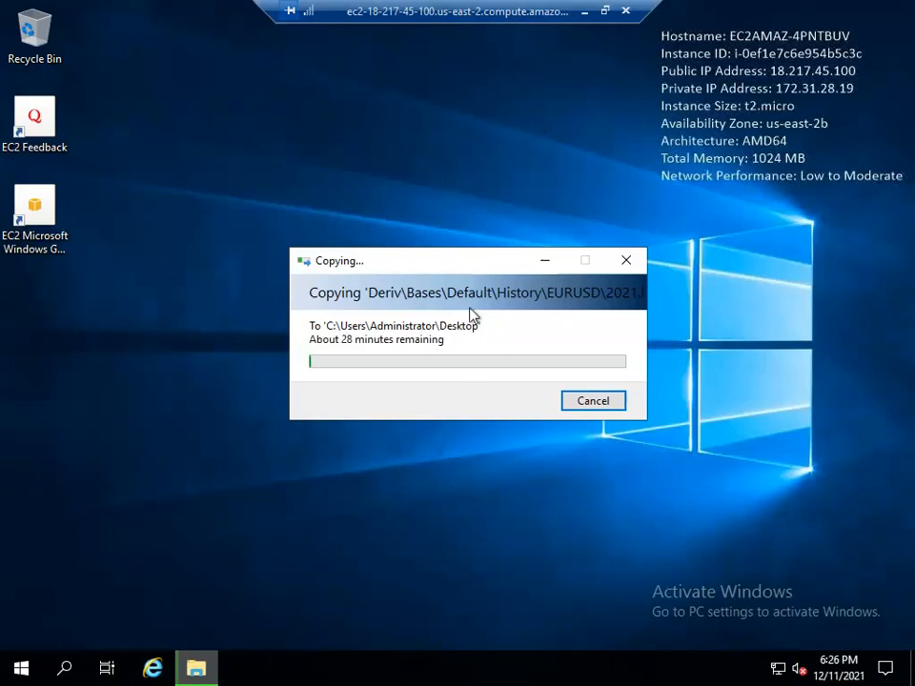
mouse_move(407, 226)
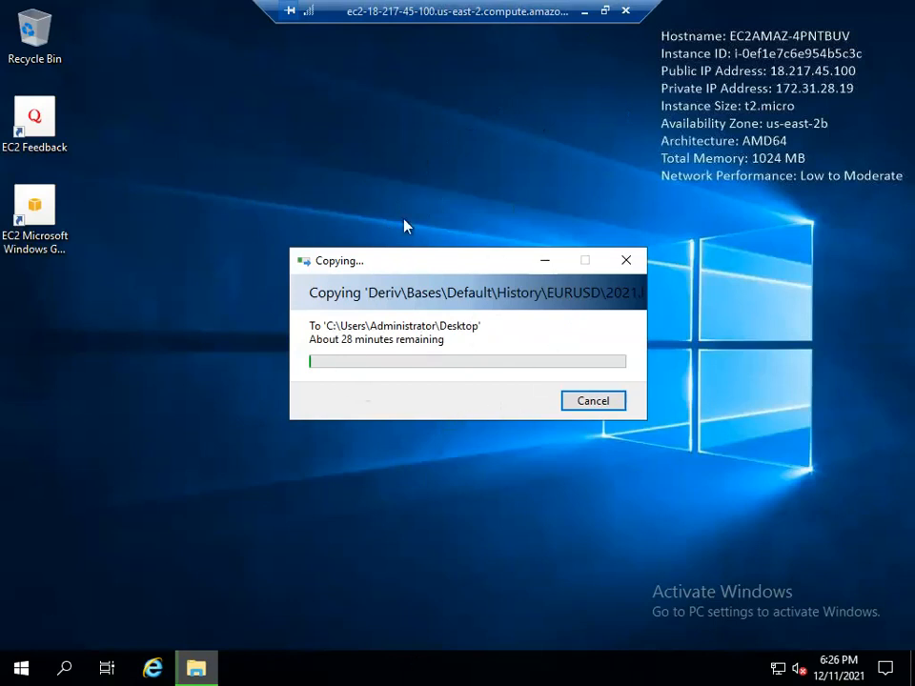
mouse_move(564, 354)
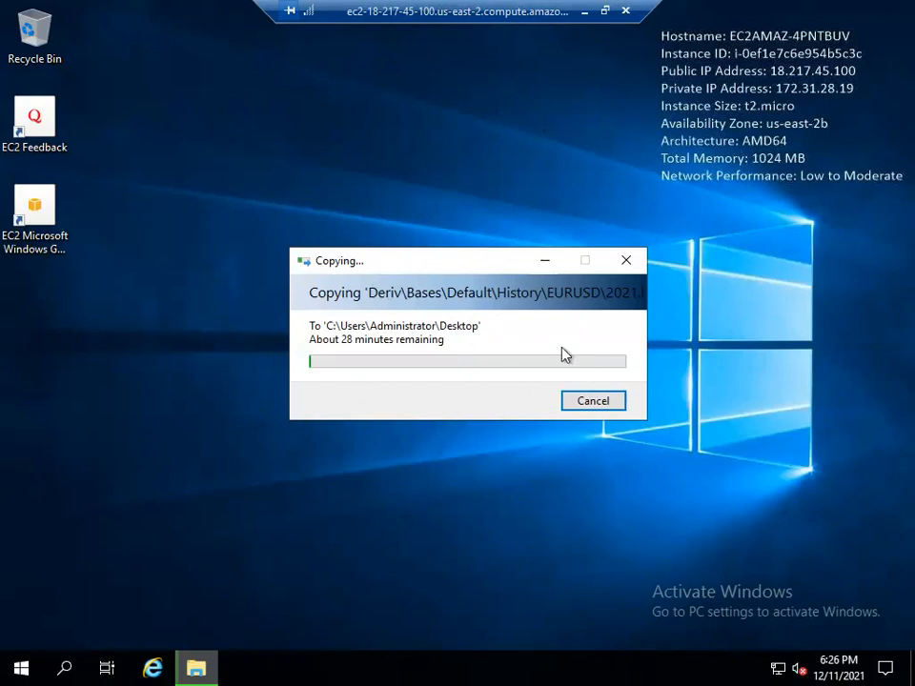
mouse_move(561, 345)
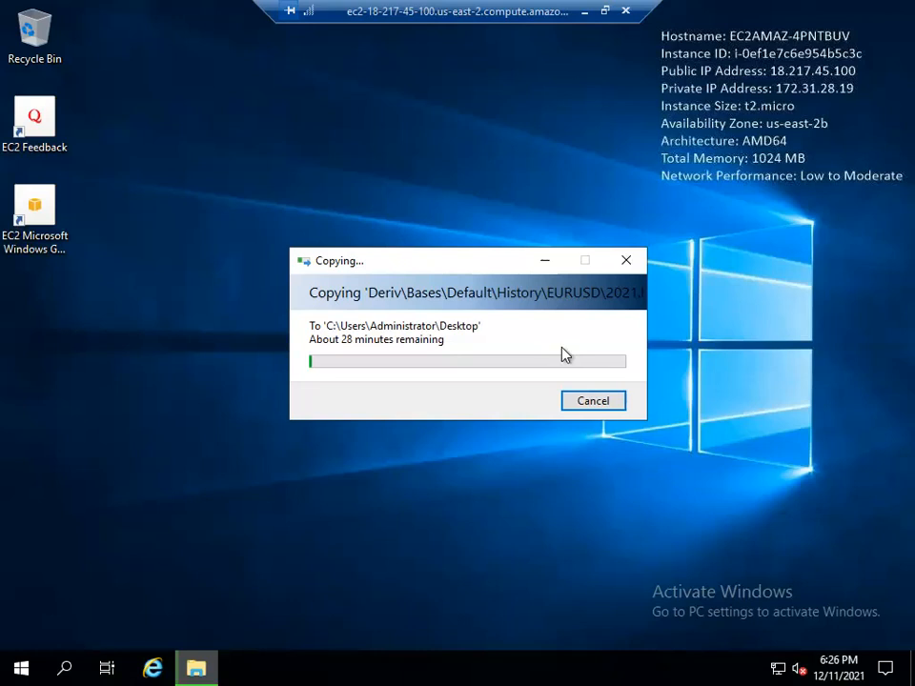
mouse_move(596, 18)
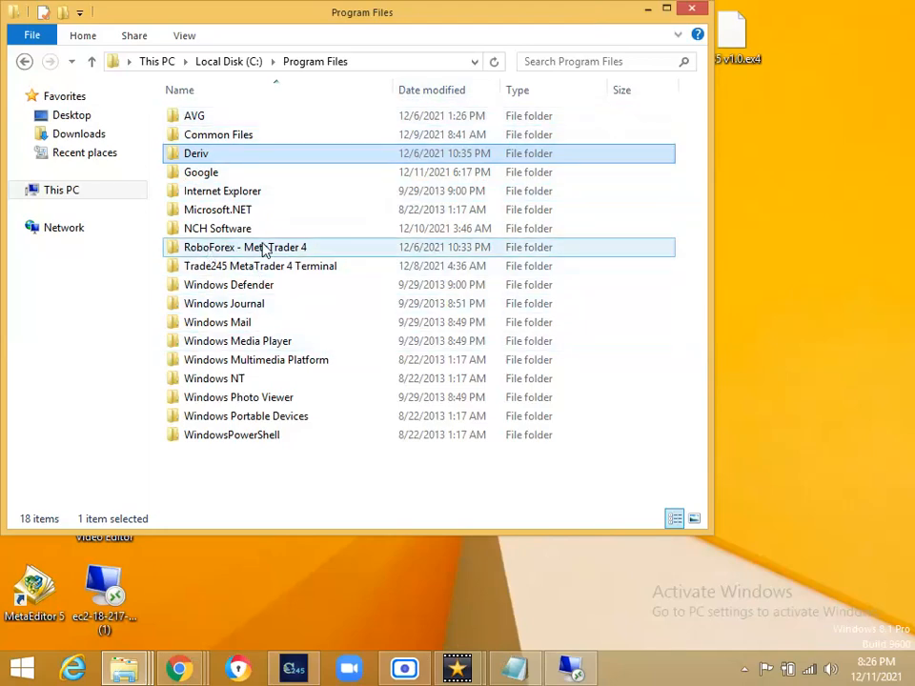
right_click(267, 246)
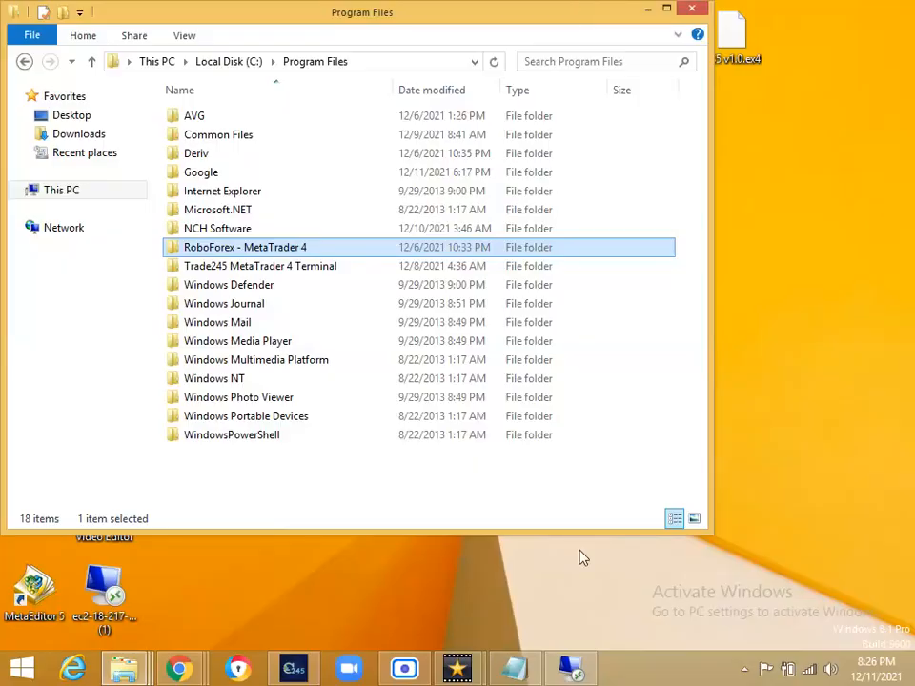
mouse_move(648, 26)
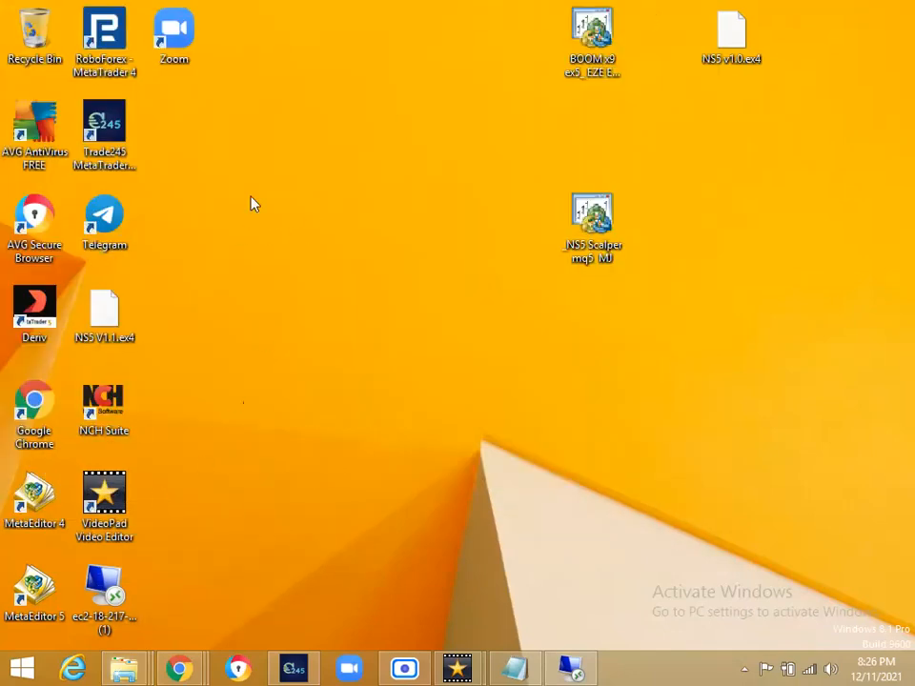
mouse_move(424, 391)
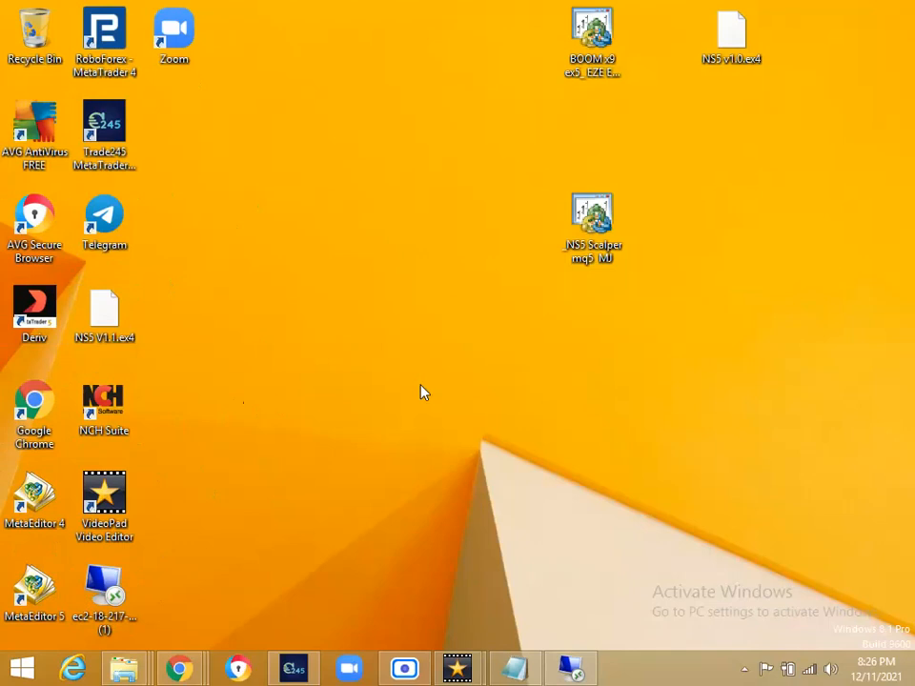
left_click(34, 407)
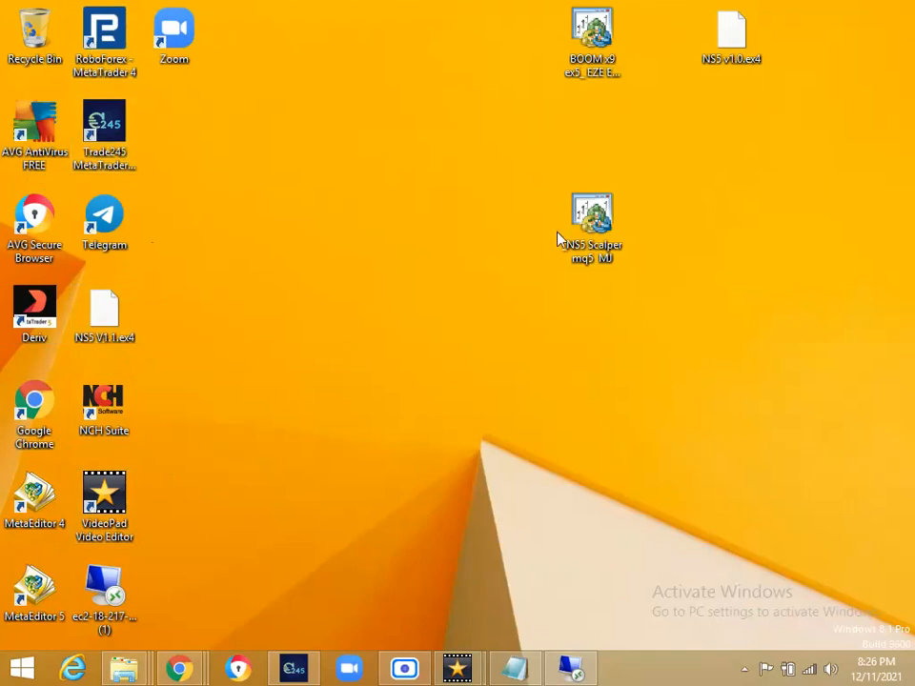
right_click(591, 214)
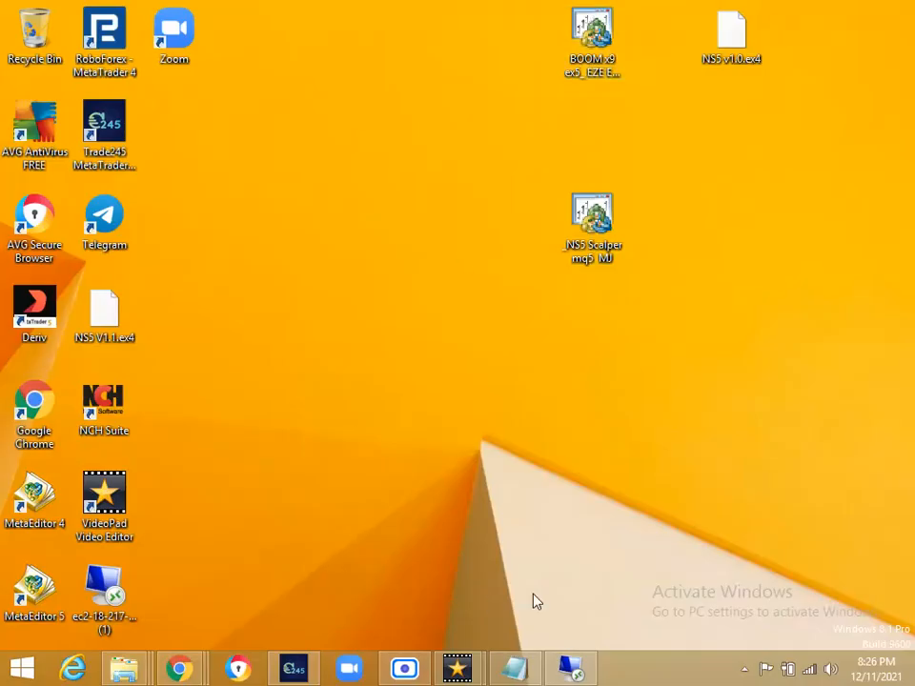
mouse_move(439, 292)
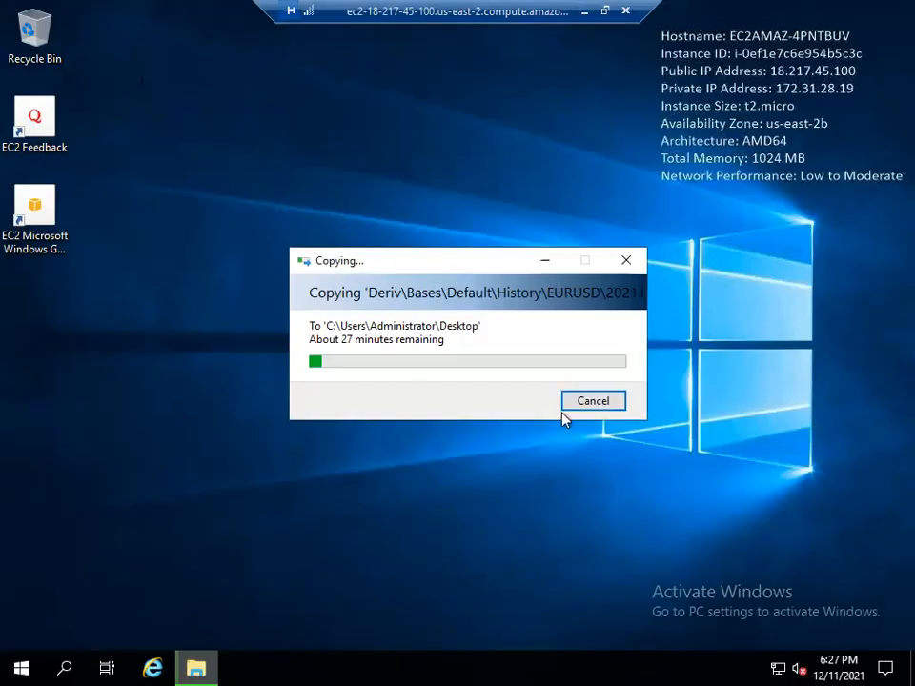
mouse_move(541, 307)
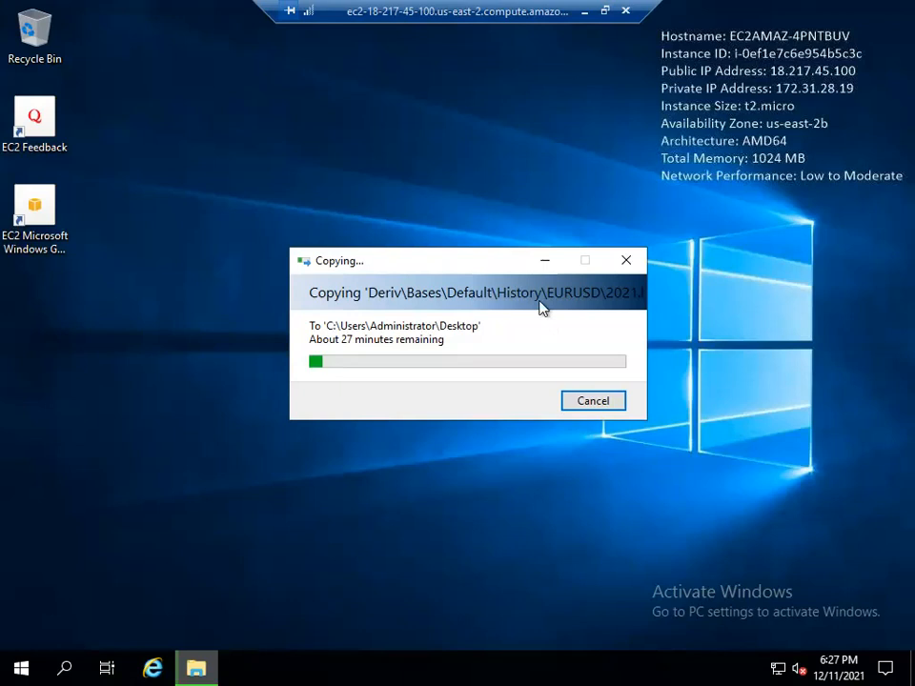